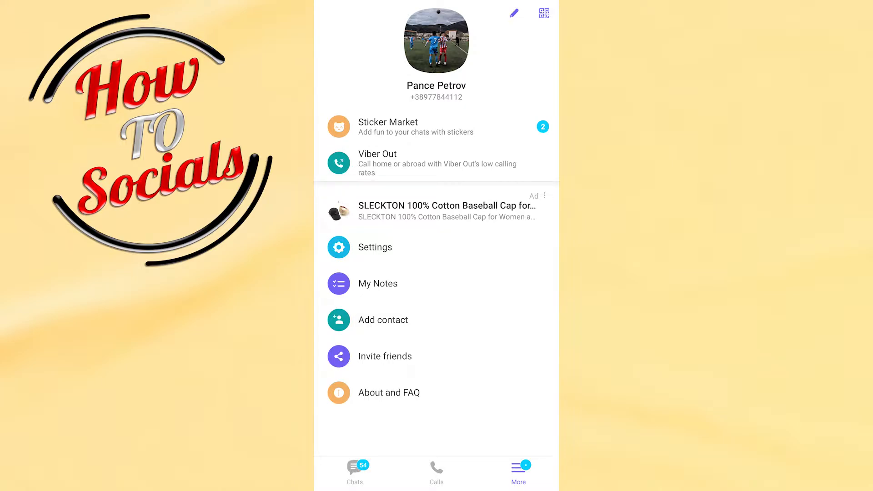
# Go from the More tab into Viber's Settings menu.
pyautogui.click(375, 247)
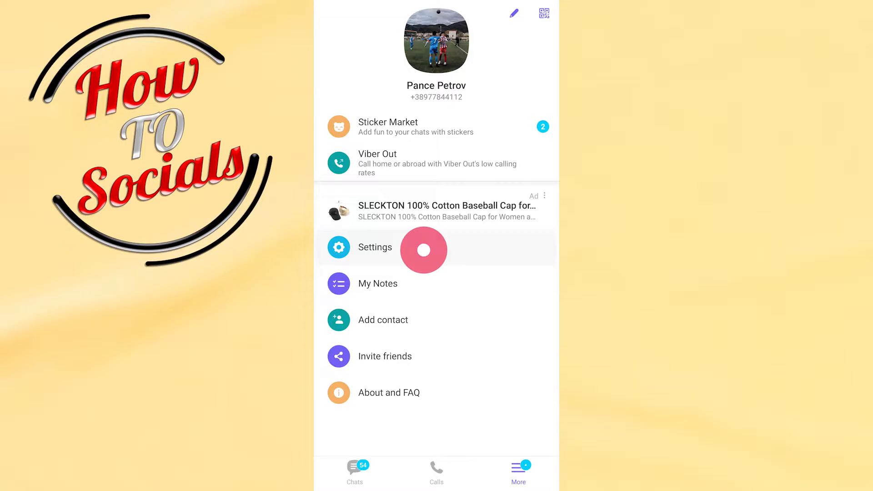
pyautogui.click(374, 247)
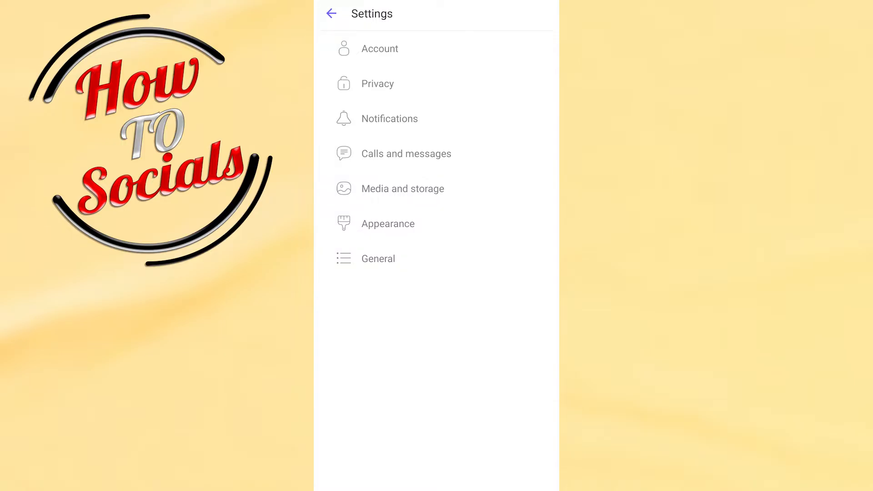
# Enter the Notifications page from Viber's Settings list.
pyautogui.click(390, 118)
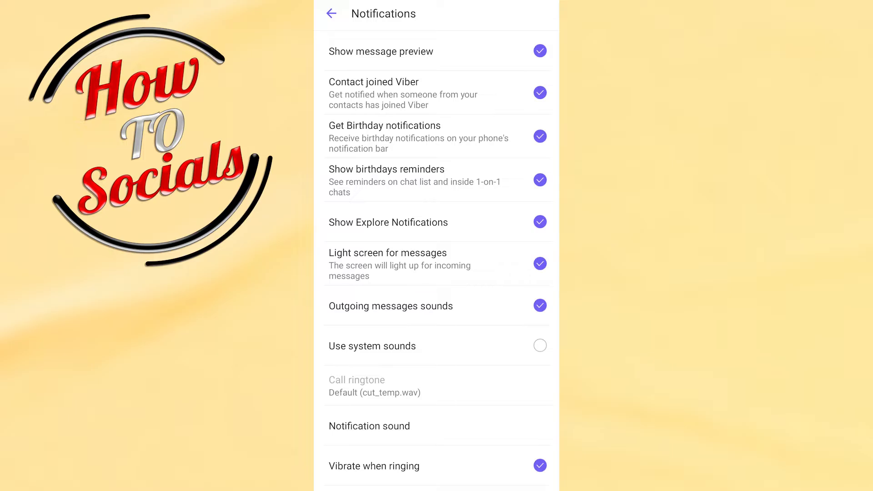
pyautogui.click(342, 177)
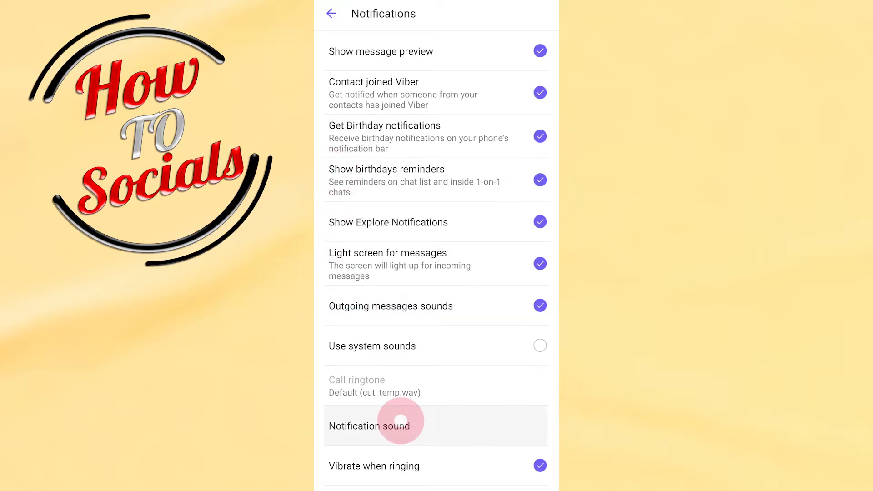
# Choose Notification sound, launching the phone's ringtone picker.
pyautogui.click(388, 420)
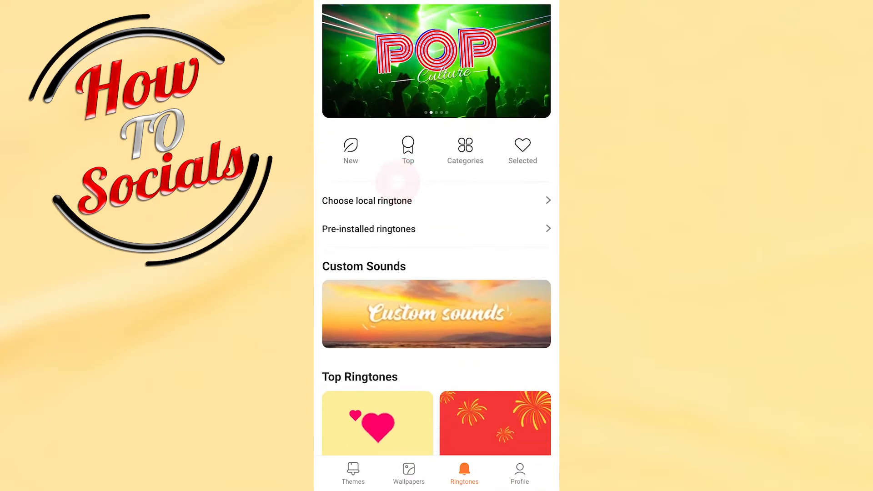
# Pick Choose local ringtone, reaching the Select tone list with Recorder, File Manager and Music.
pyautogui.scroll(-3)
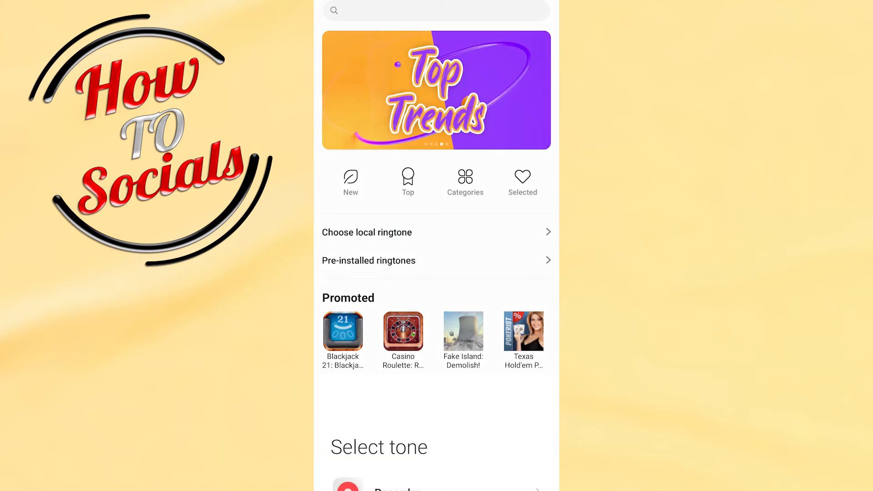
pyautogui.click(367, 232)
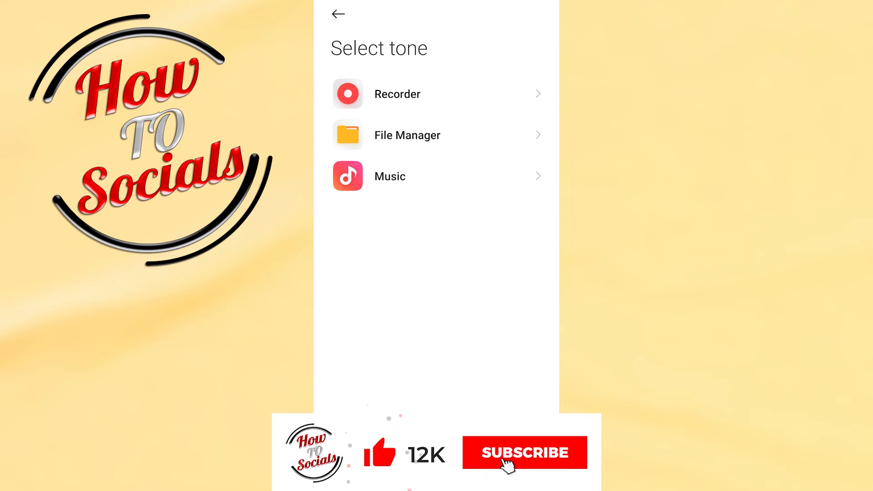
pyautogui.click(521, 453)
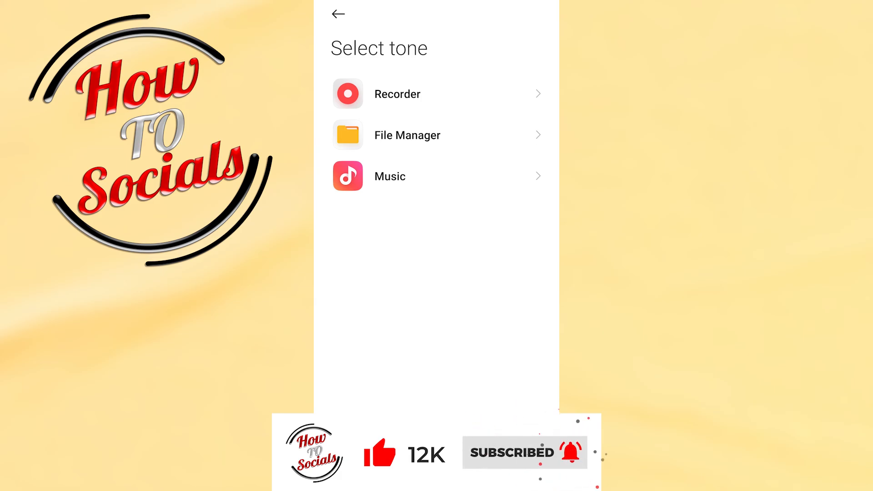